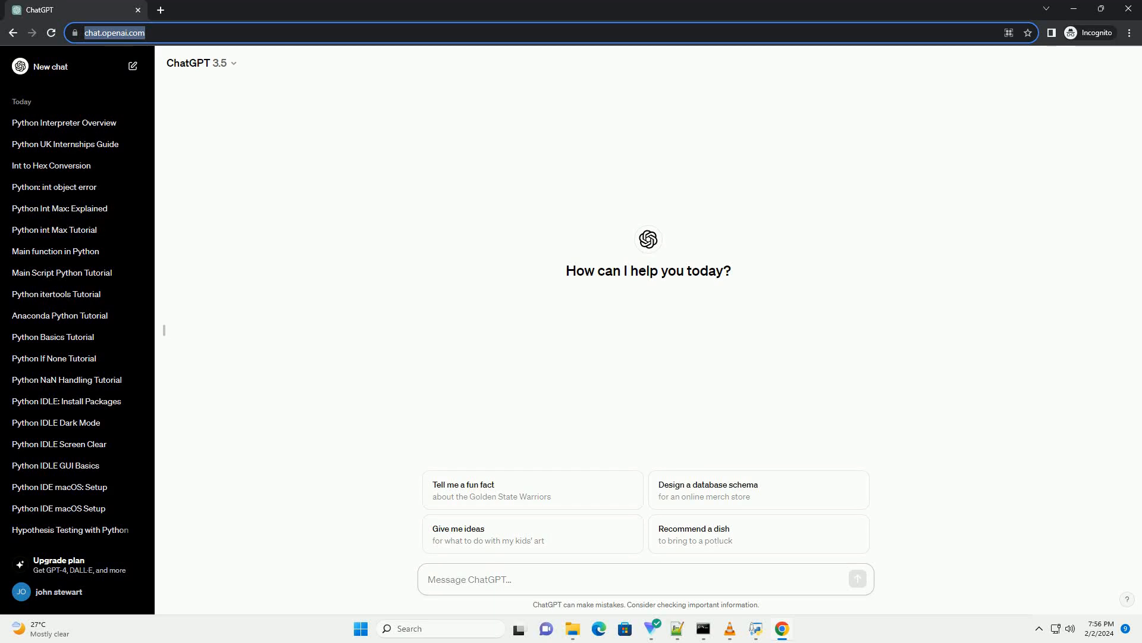
Step: Send a request for a Python interpreter directory tutorial that includes a code example
{"action": "left_click", "coordinate": [510, 579]}
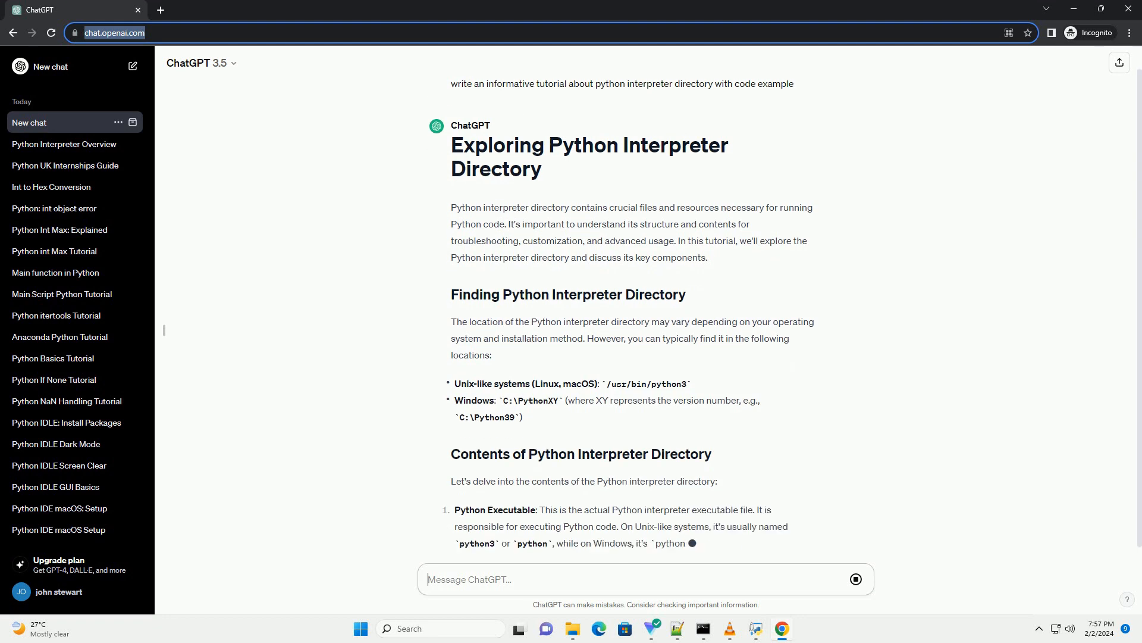
Step: Follow the generating tutorial down to its directory-listing code example and conclusion
{"action": "scroll", "scroll_direction": "down", "scroll_amount": 3}
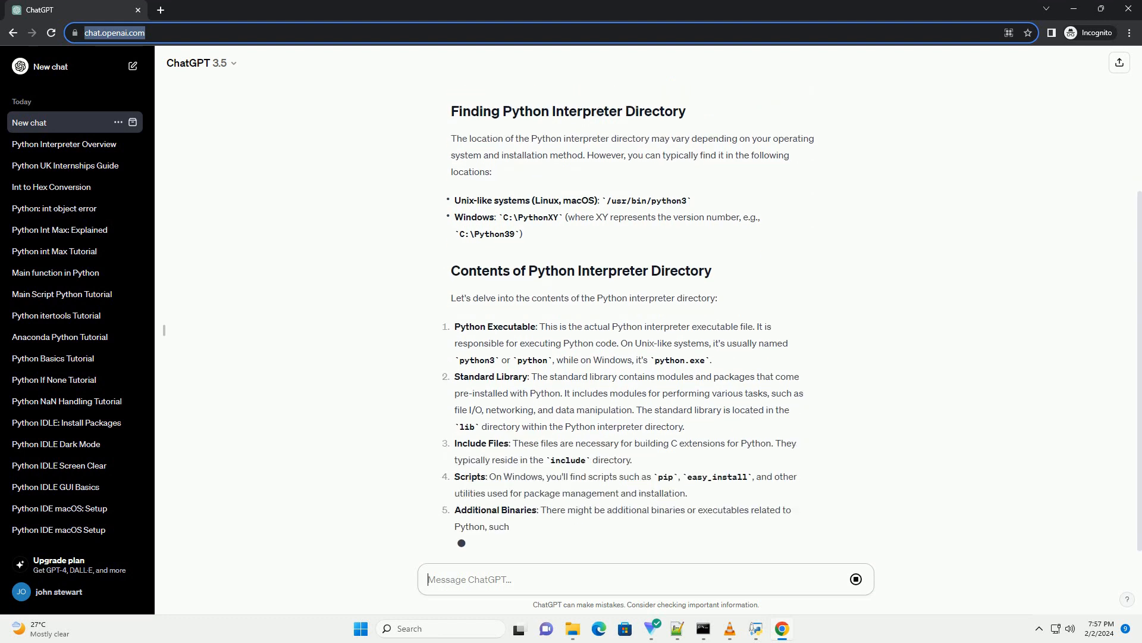
{"action": "scroll", "scroll_direction": "down", "scroll_amount": 3}
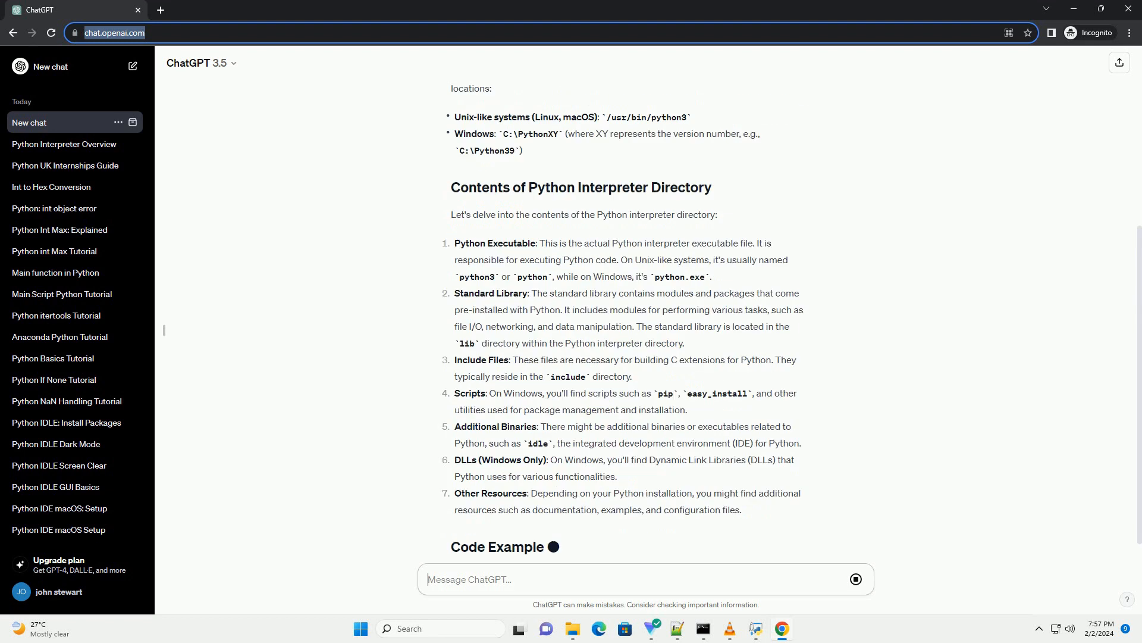
{"action": "scroll", "scroll_direction": "down", "scroll_amount": 3}
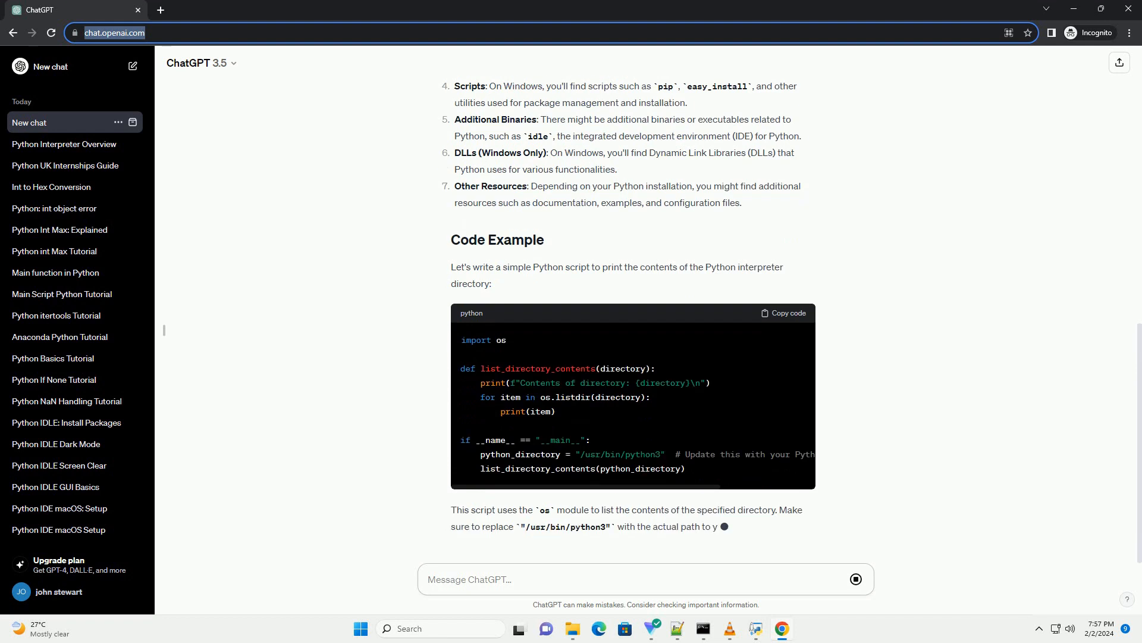
{"action": "scroll", "scroll_direction": "down", "scroll_amount": 3}
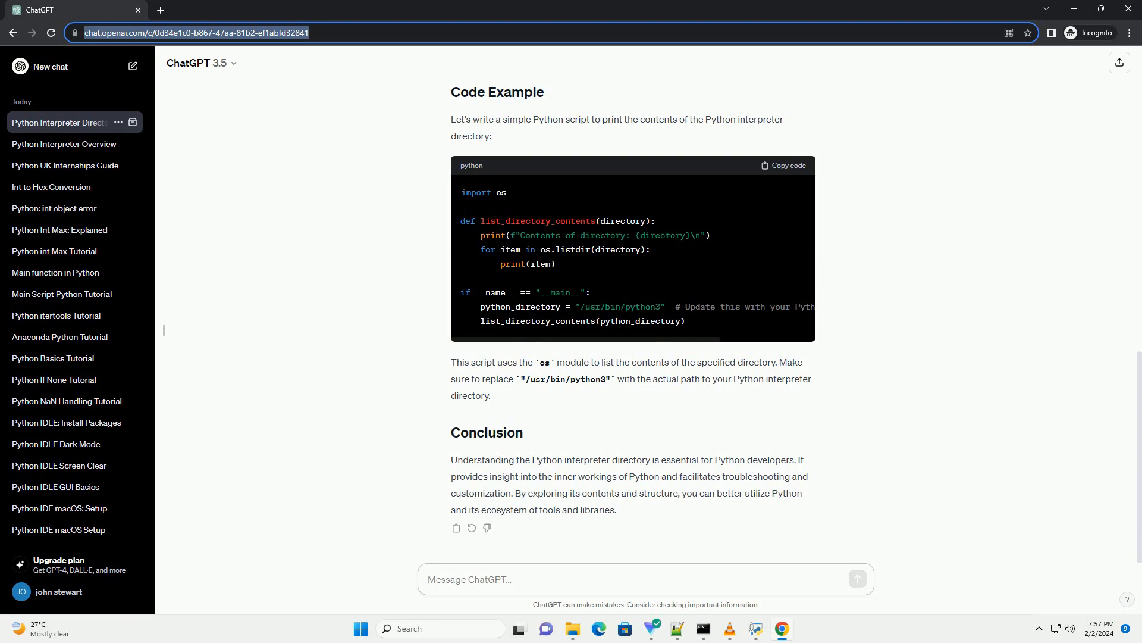
{"action": "left_click", "coordinate": [510, 580]}
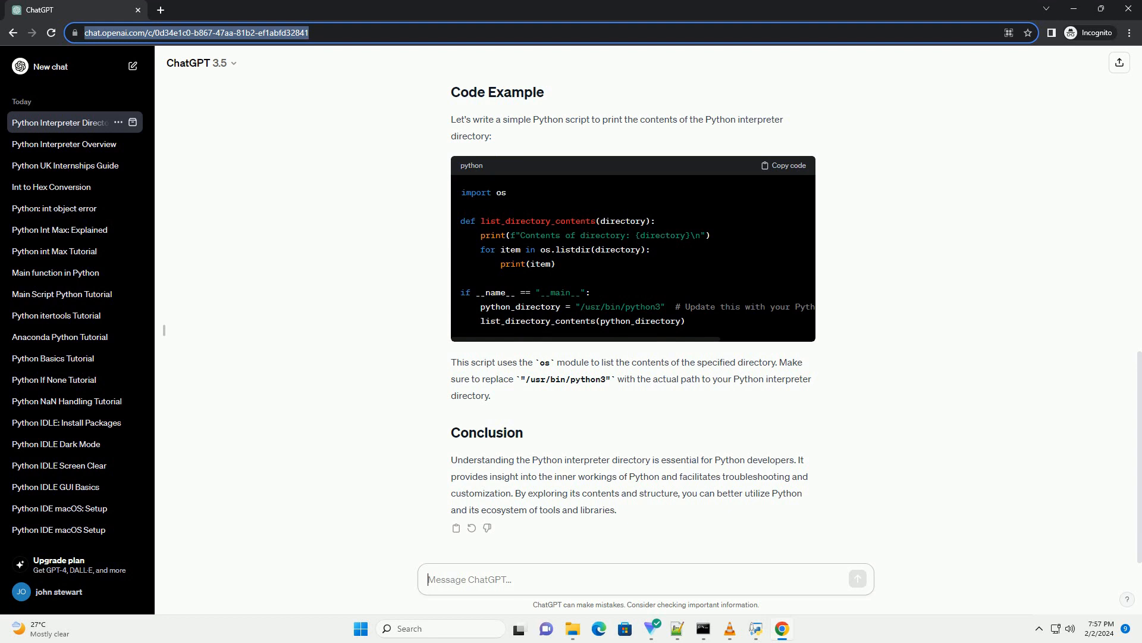
{"action": "left_click", "coordinate": [645, 579]}
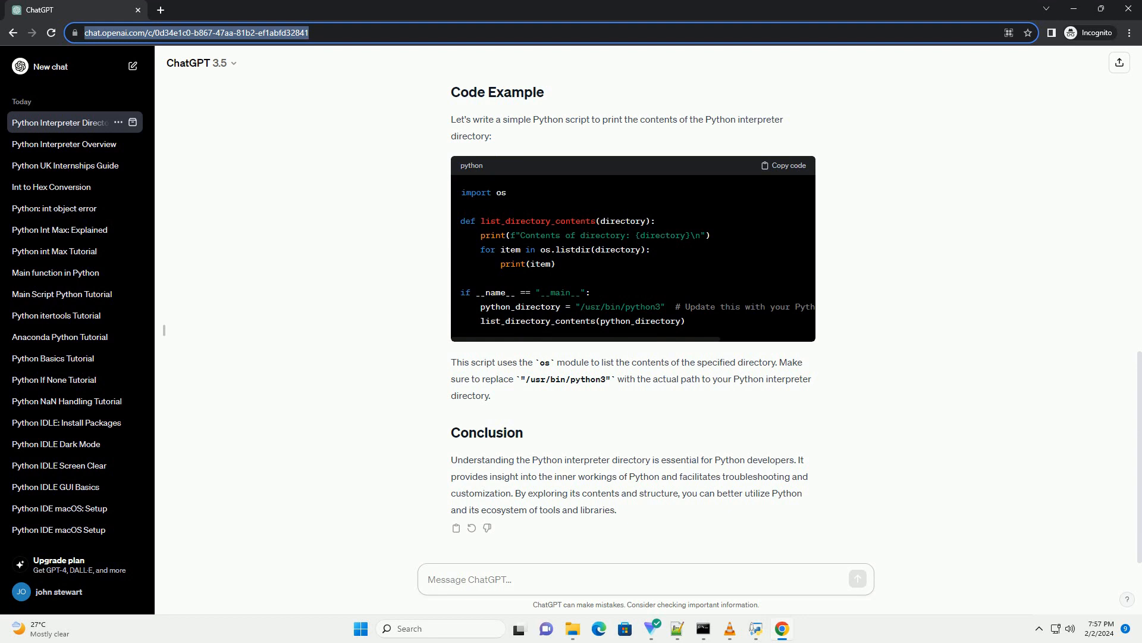
{"action": "left_click", "coordinate": [645, 578]}
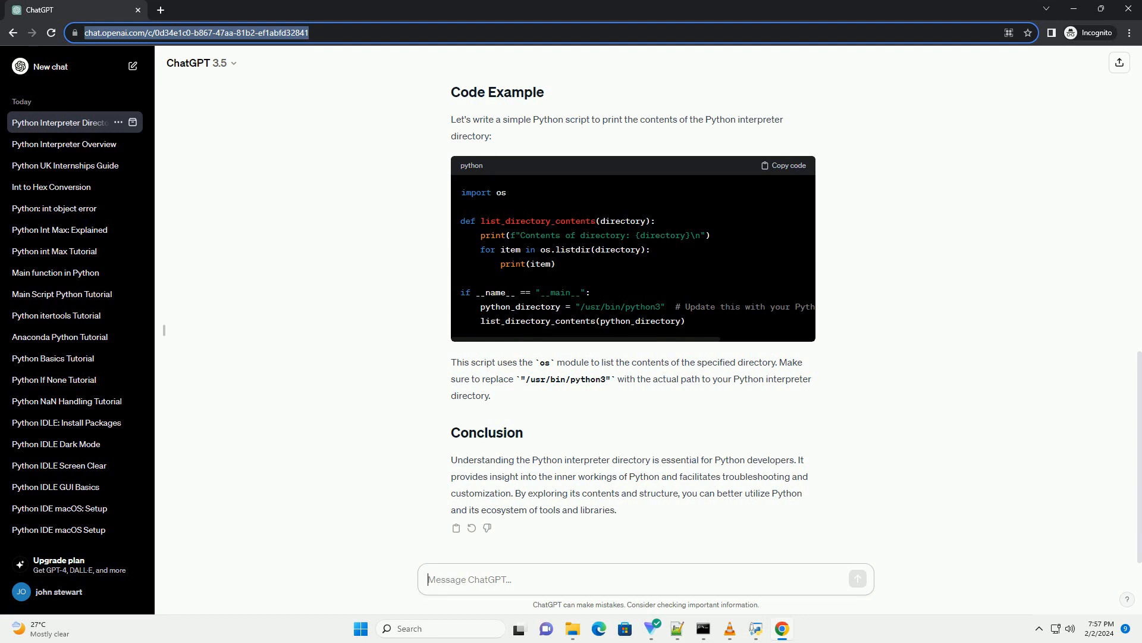